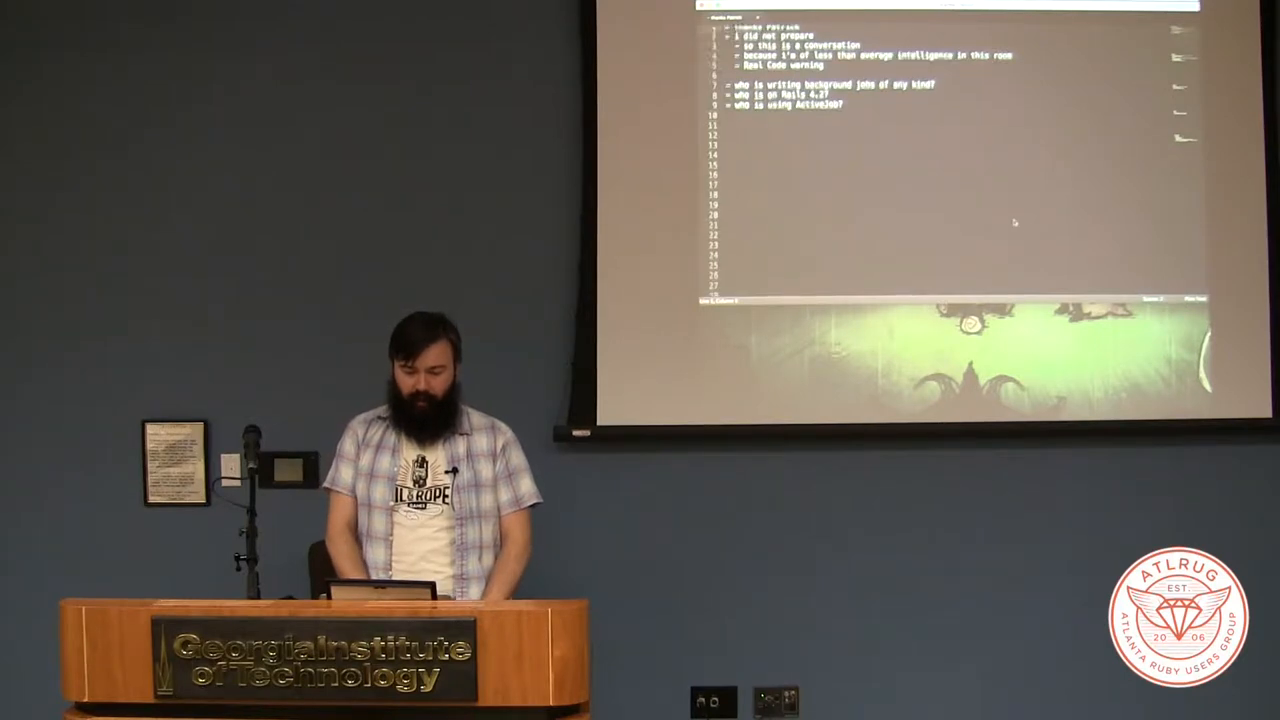
Scroll the GlobalID README down to the Usage and signed global IDs sections
scroll(down, 3)
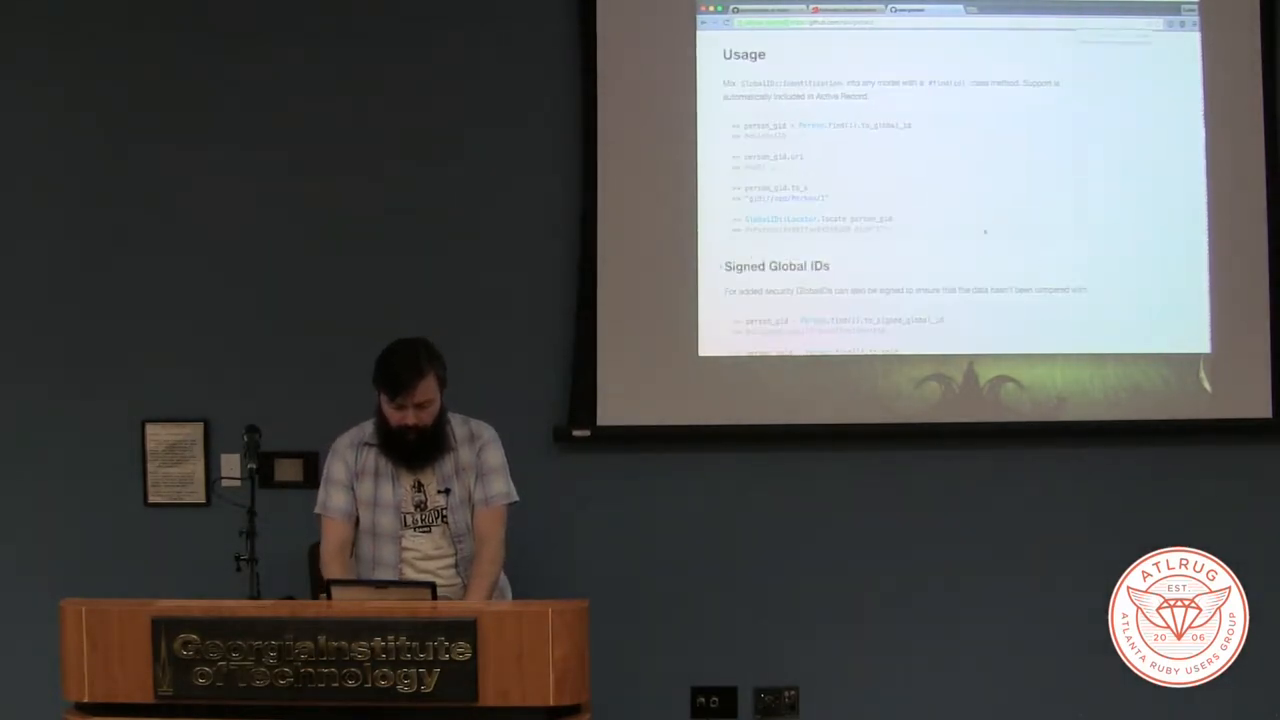
Scroll the talk notes to the Webhook section at lines 102–105
scroll(down, 3)
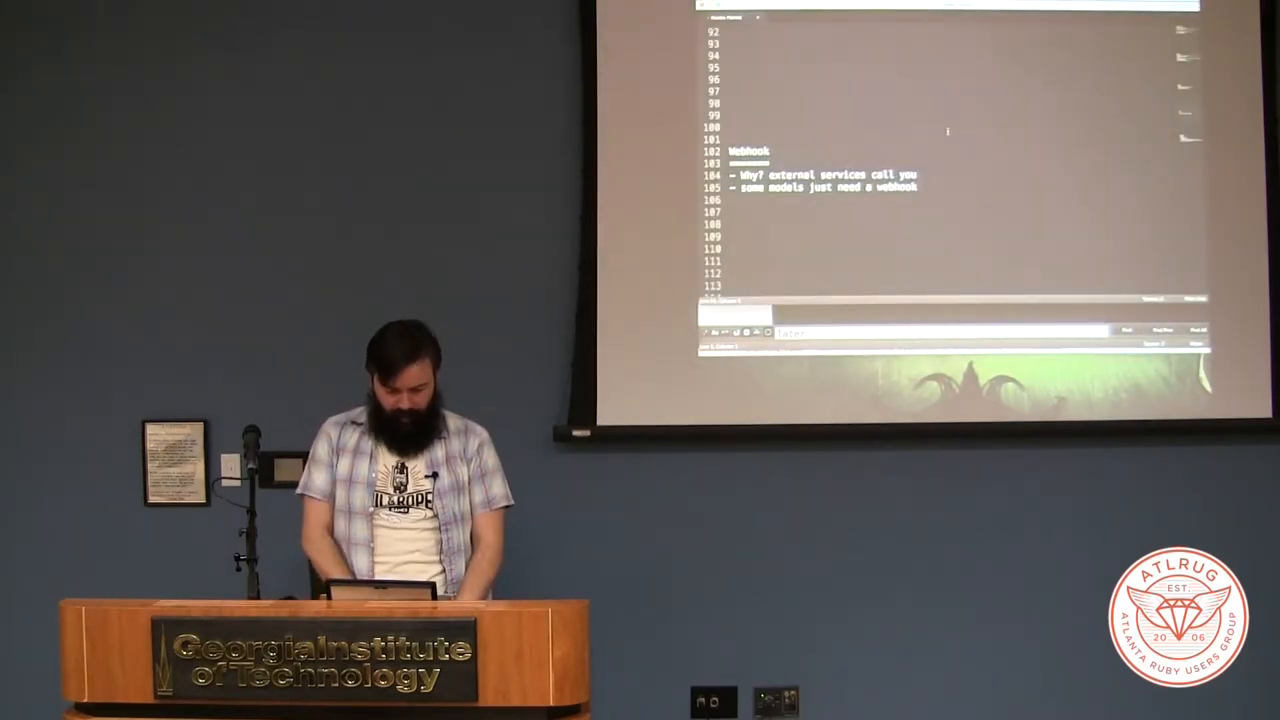
scroll(down, 3)
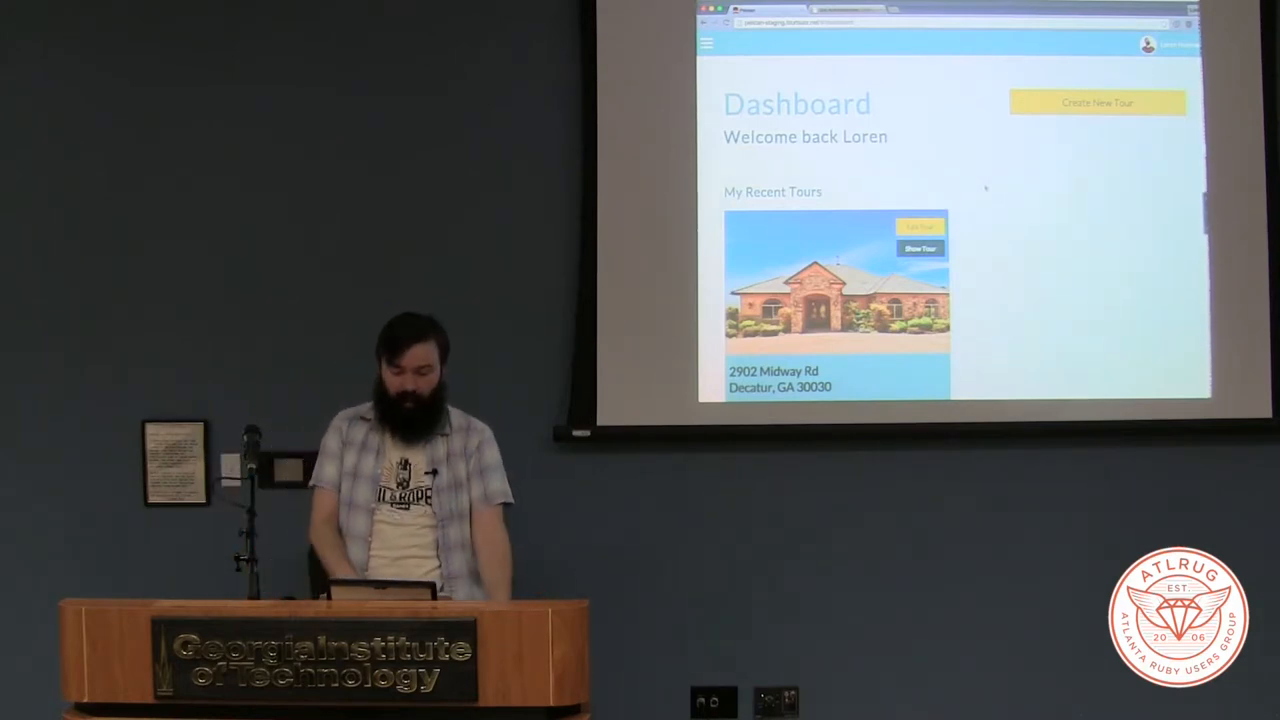
Edit the recent tour's photos and launch the Filepicker upload dialog
scroll(down, 3)
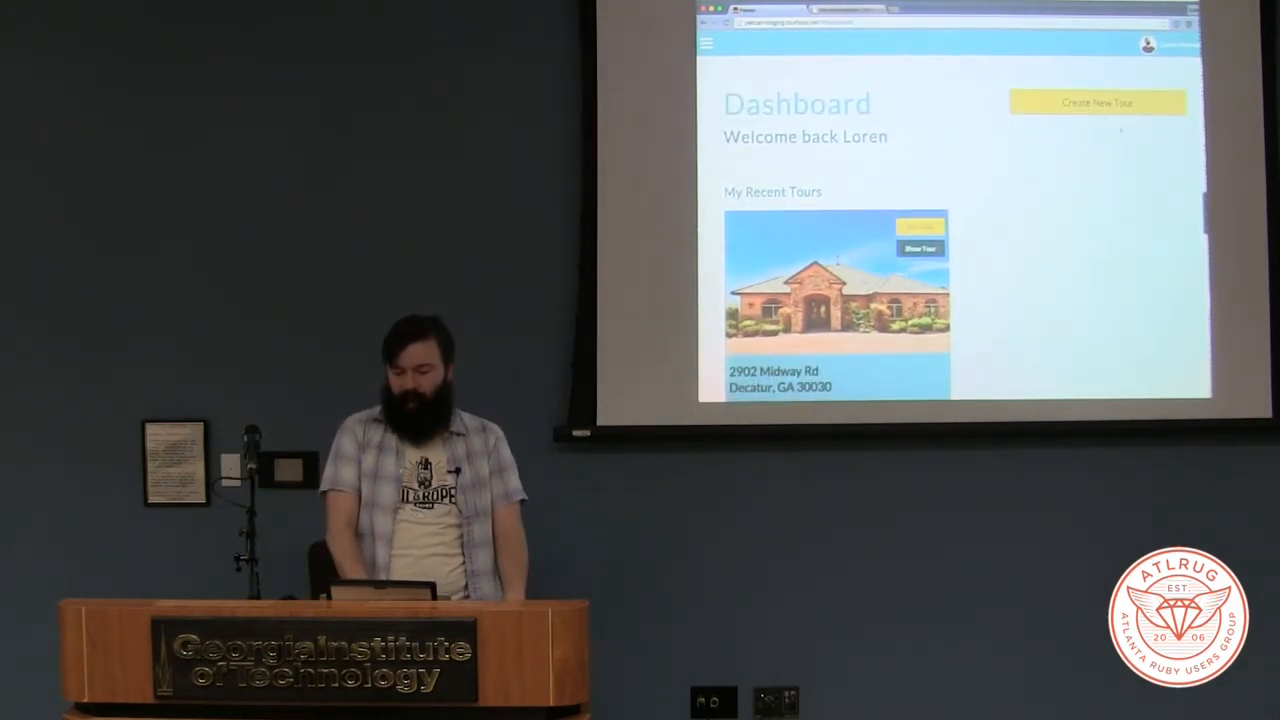
click(1097, 103)
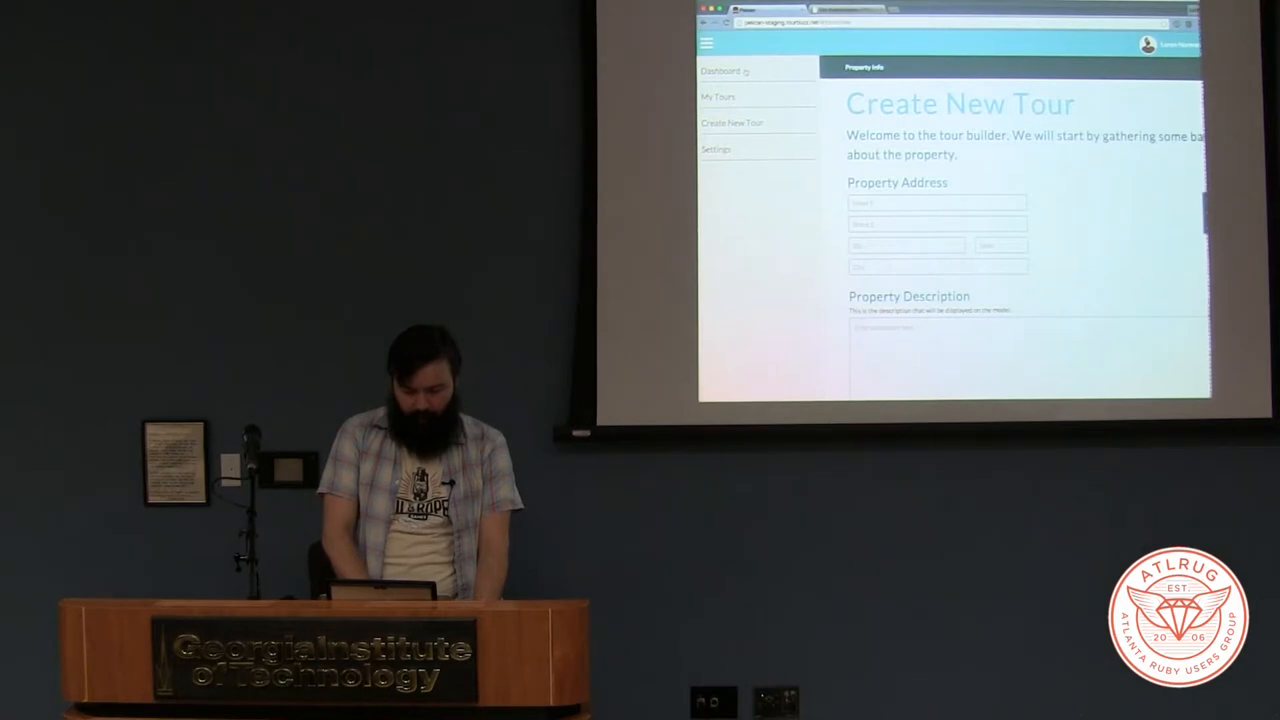
click(720, 70)
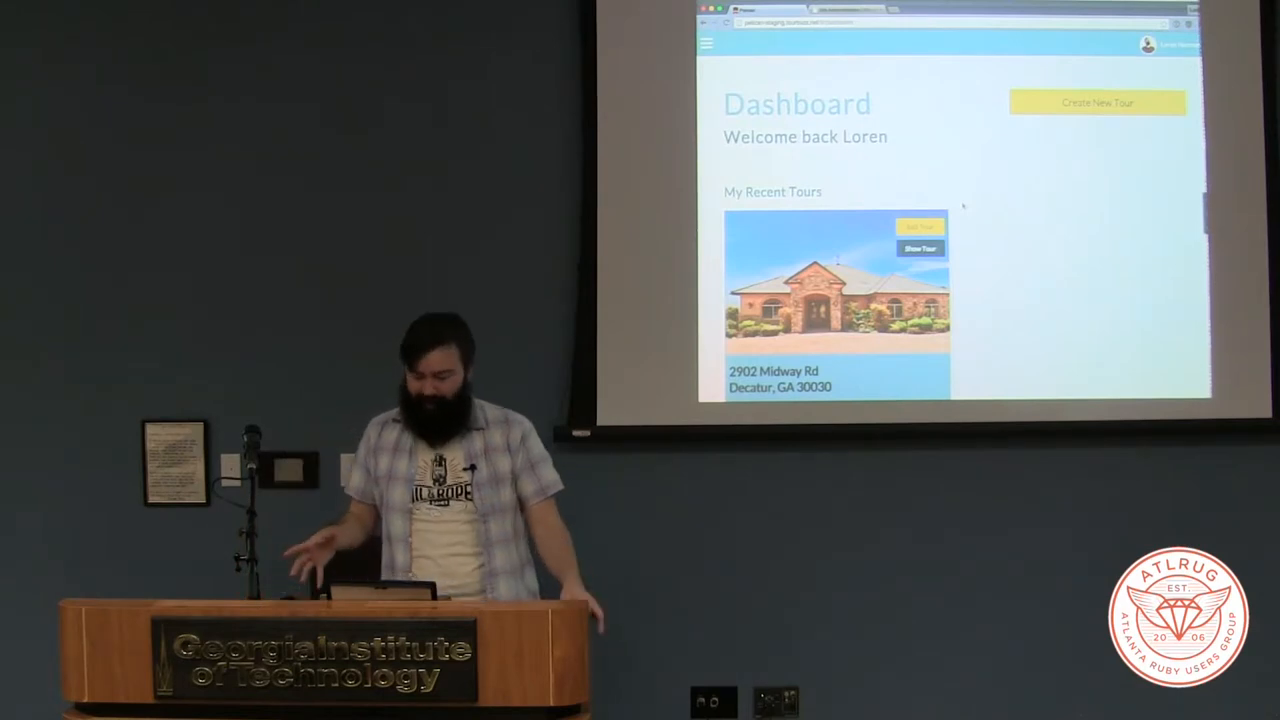
scroll(down, 3)
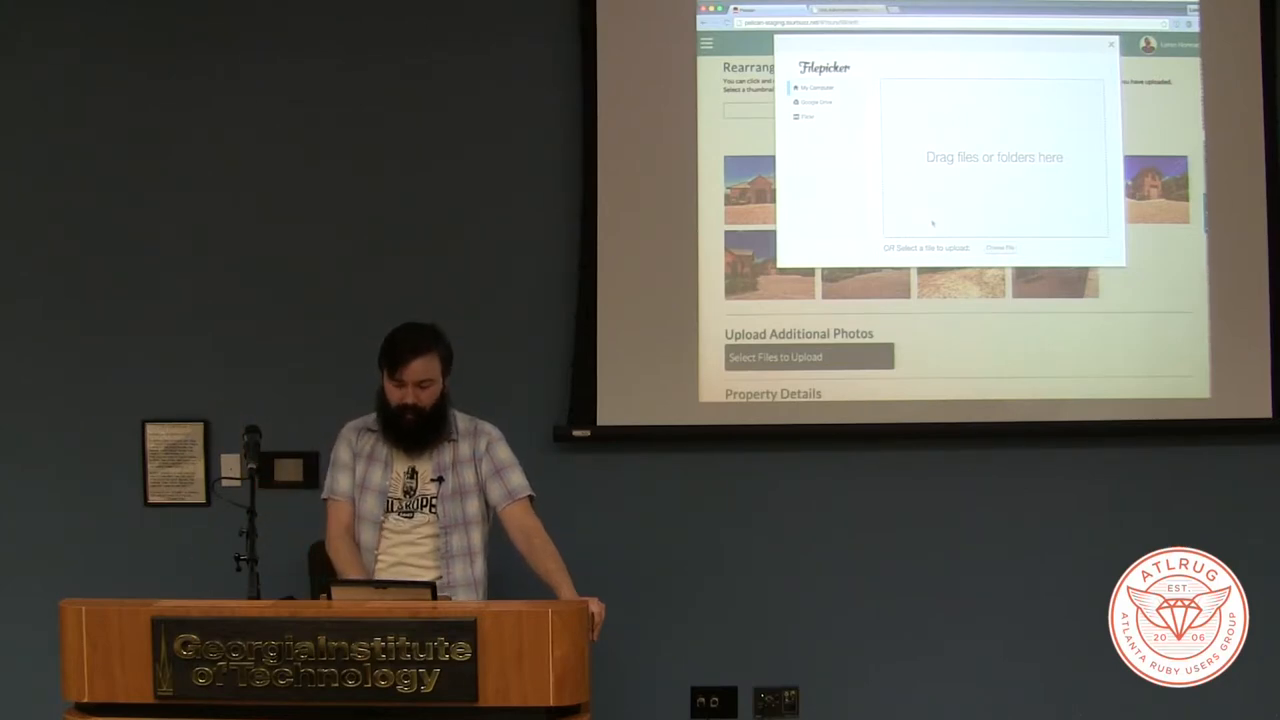
Close the Filepicker modal to reveal the tour's photo thumbnail grid
click(815, 87)
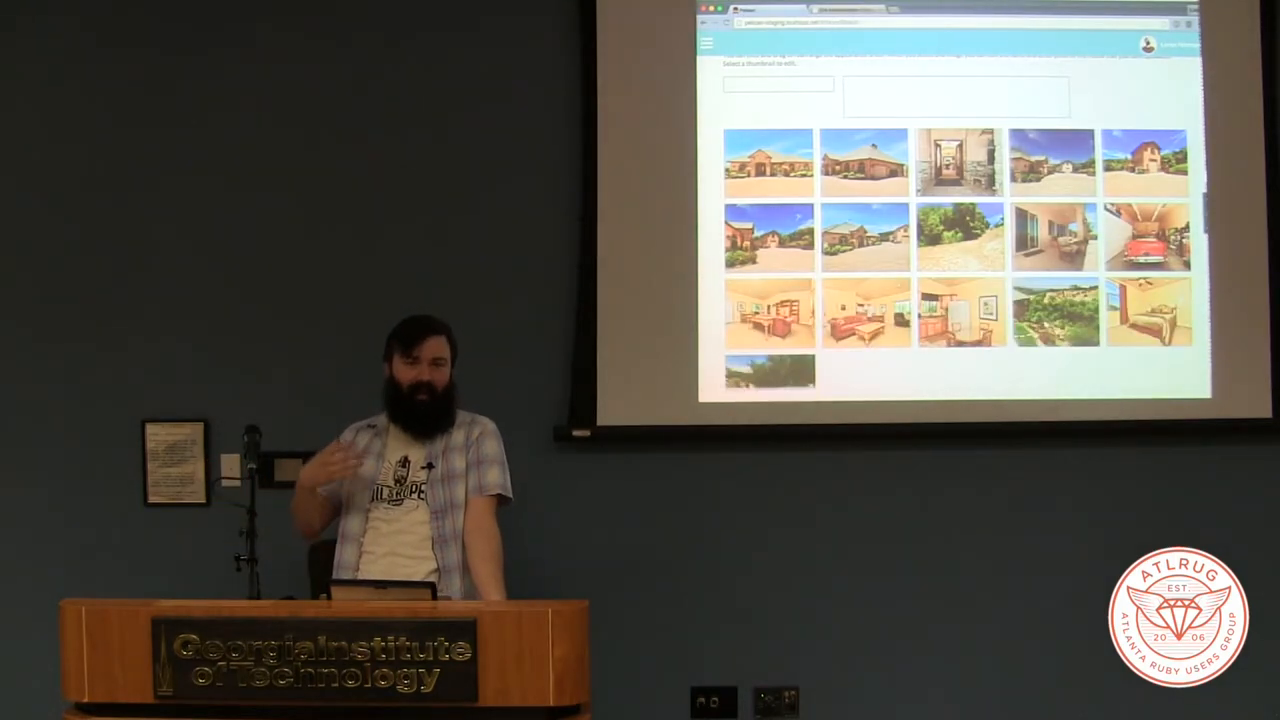
scroll(down, 3)
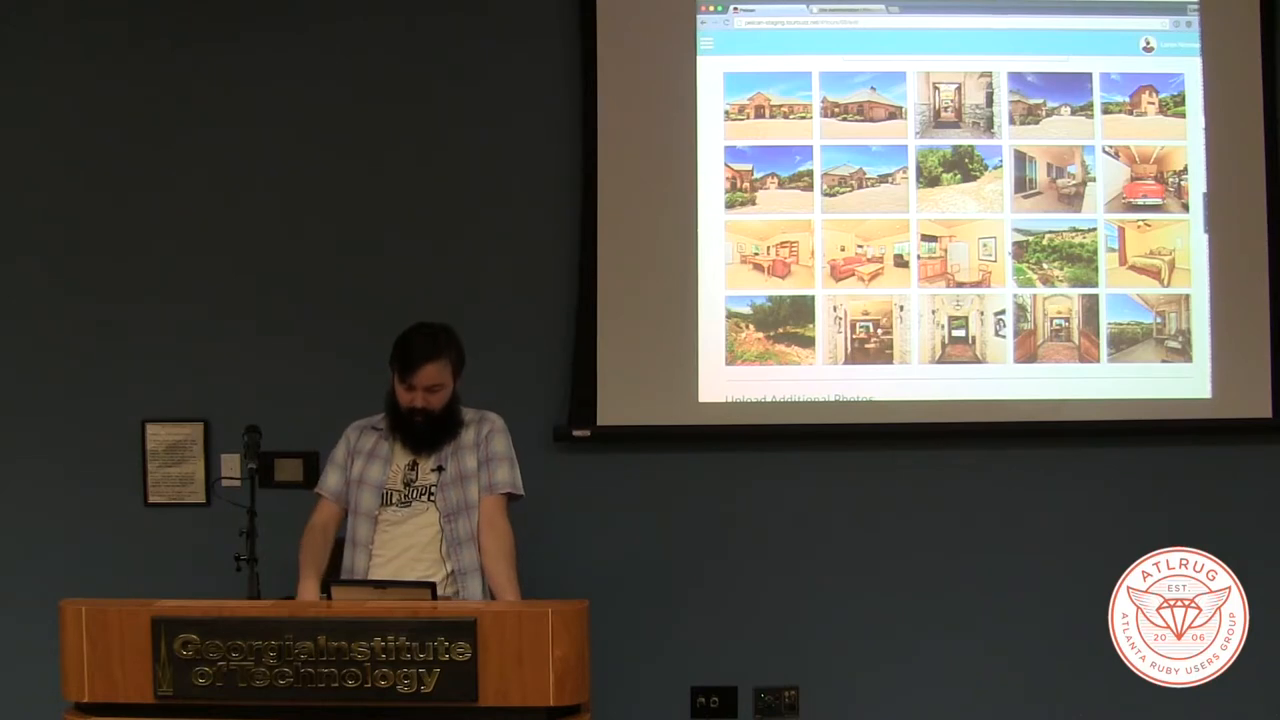
scroll(down, 3)
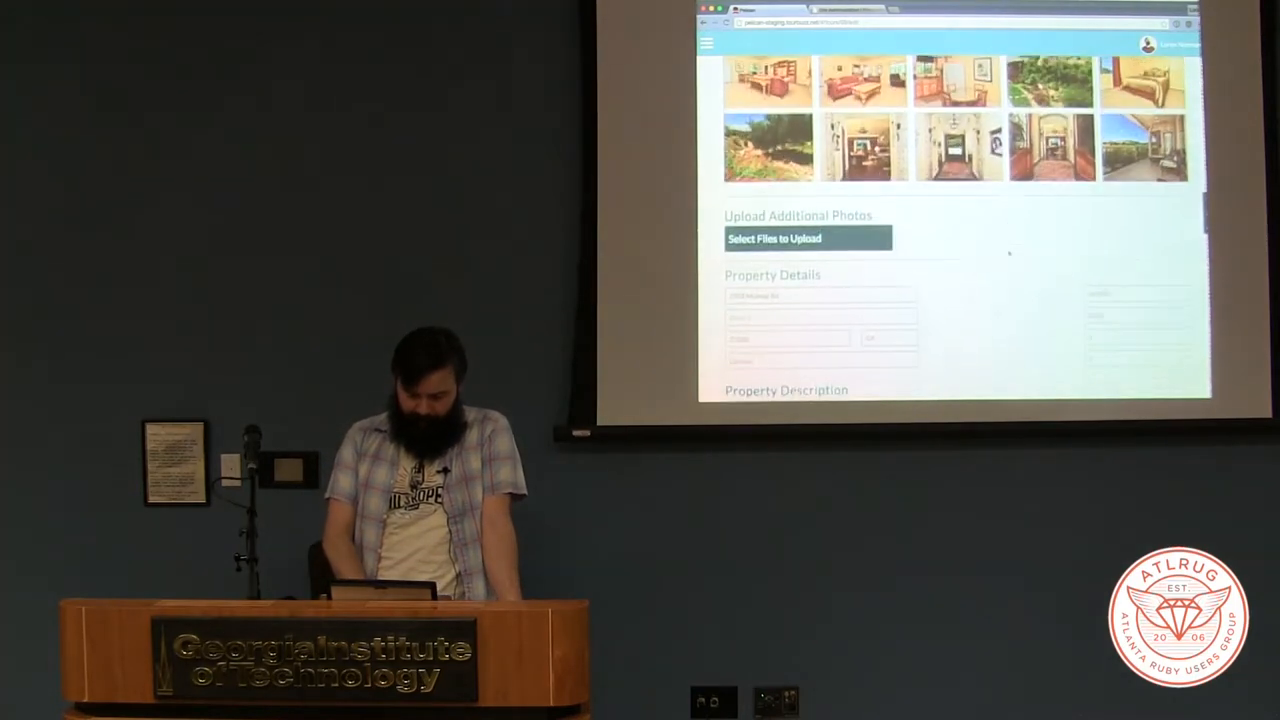
scroll(down, 3)
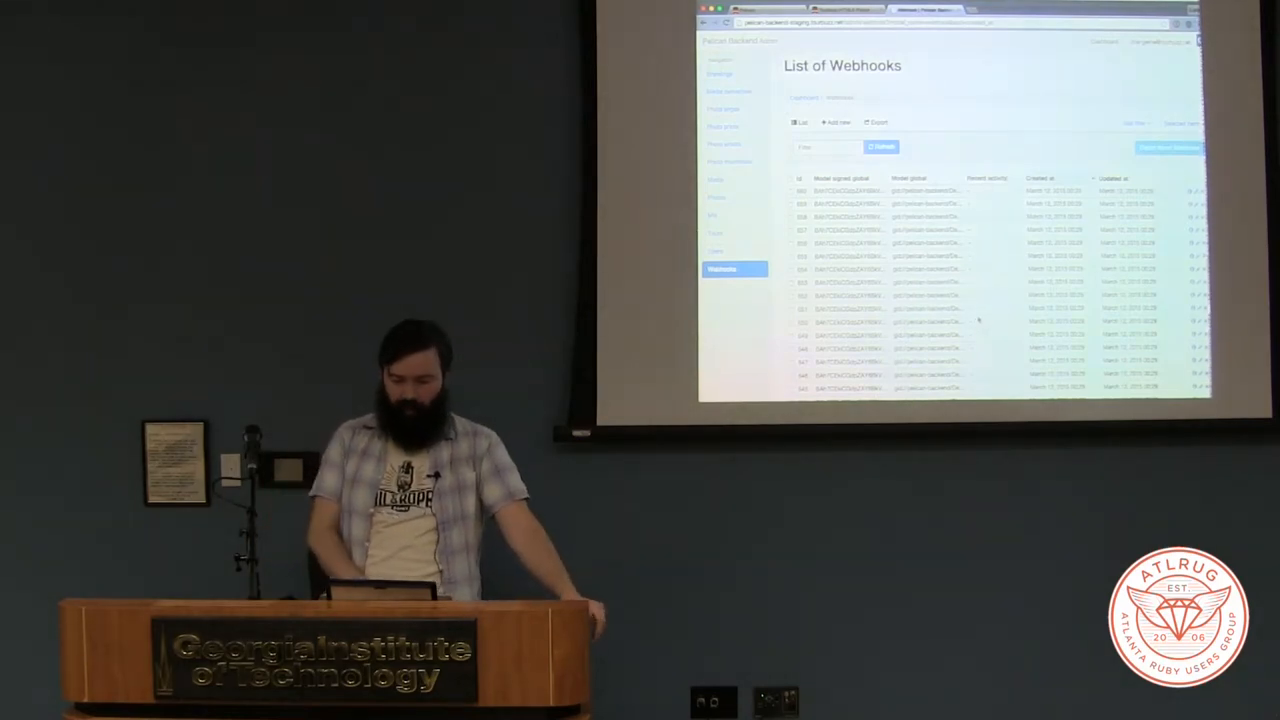
Scroll through the List of Webhooks in Pelican Backend Admin
scroll(down, 3)
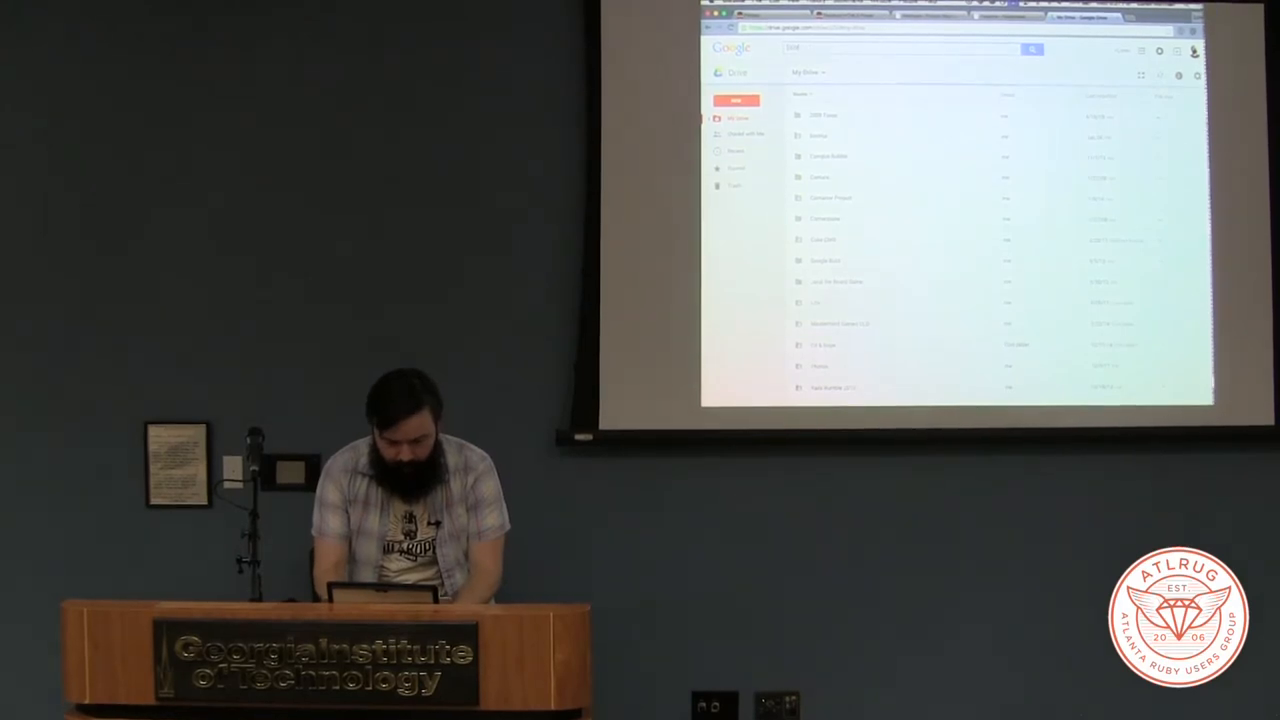
Create a new prototype named 'love letter' in the Oil & Rope Games tool
text(love letter)
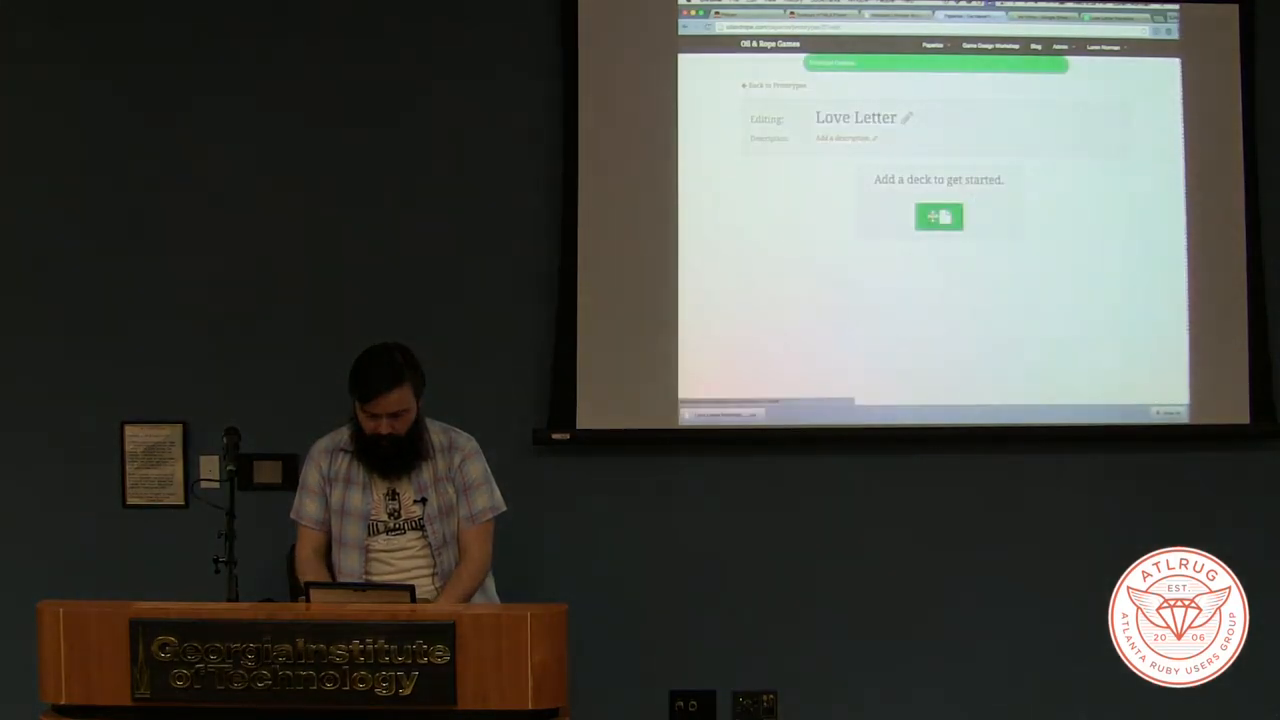
click(938, 217)
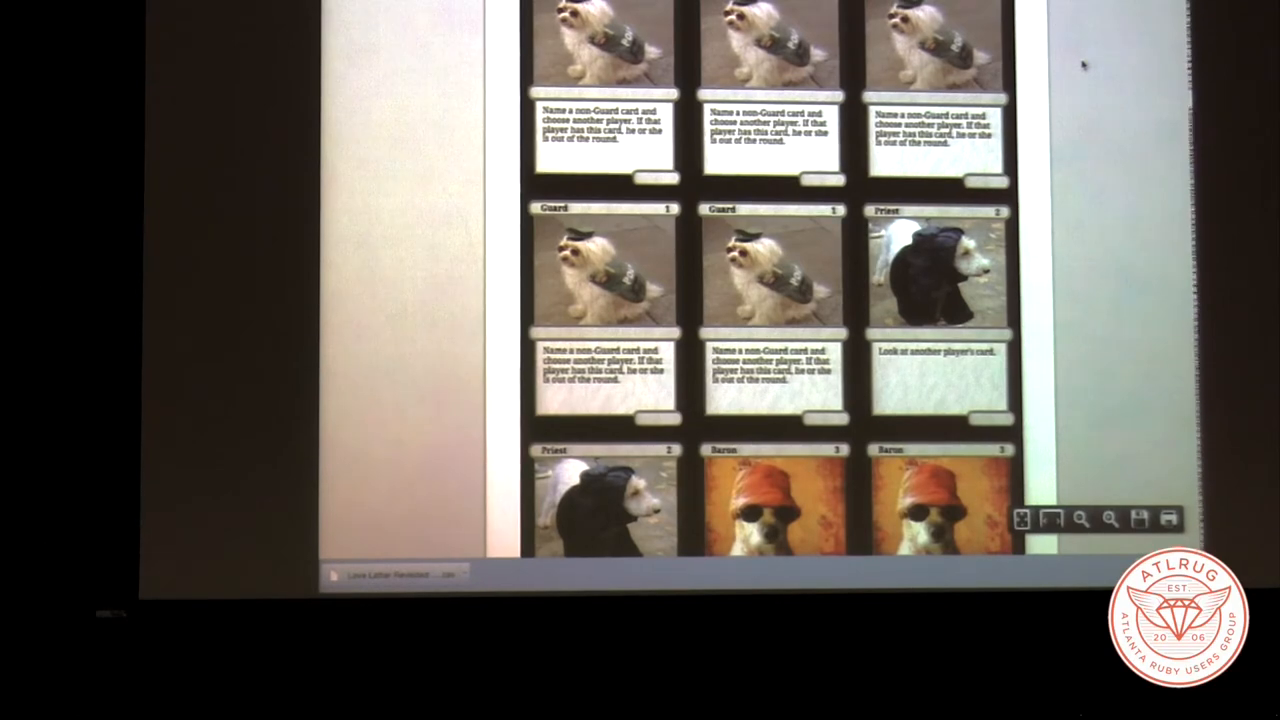
scroll(down, 3)
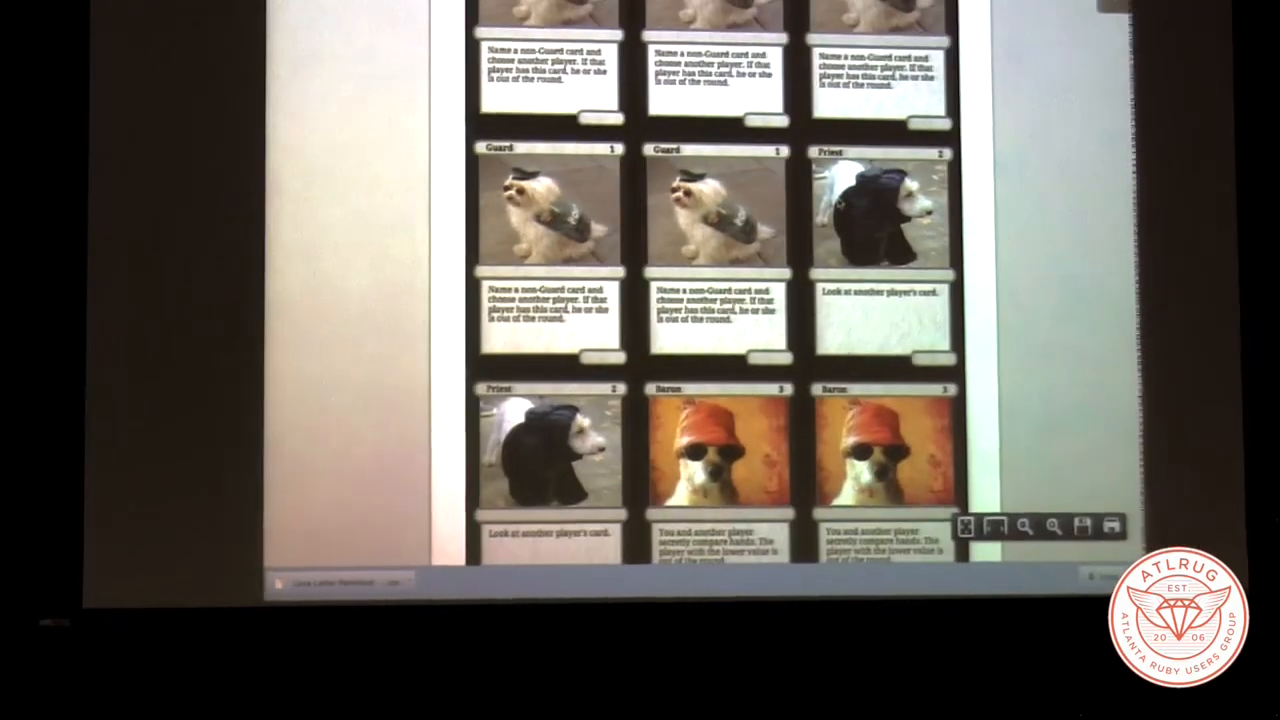
scroll(down, 3)
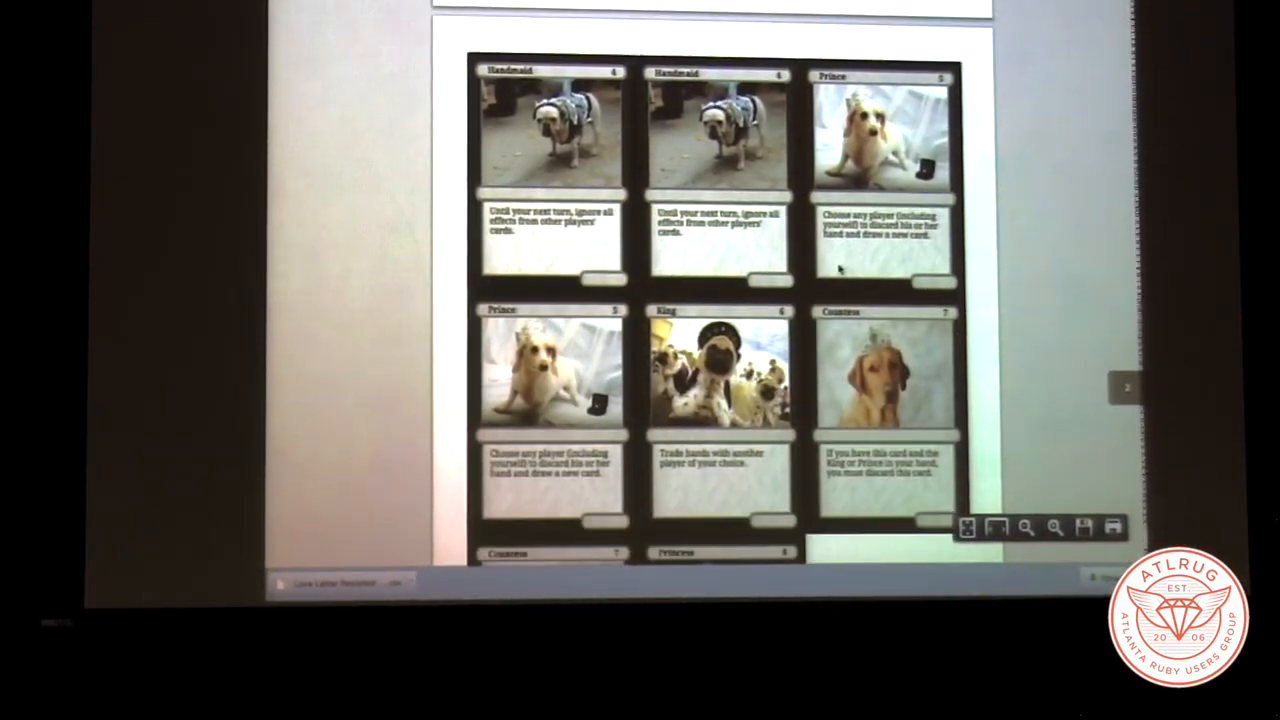
scroll(down, 3)
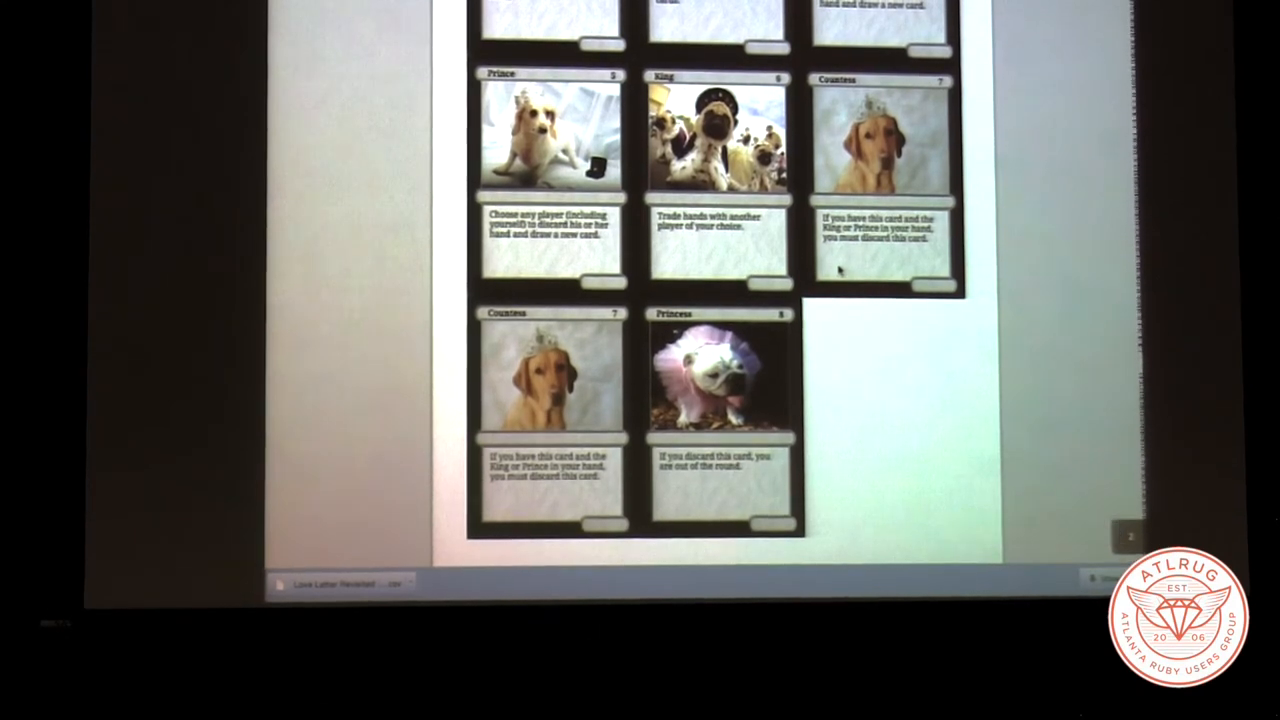